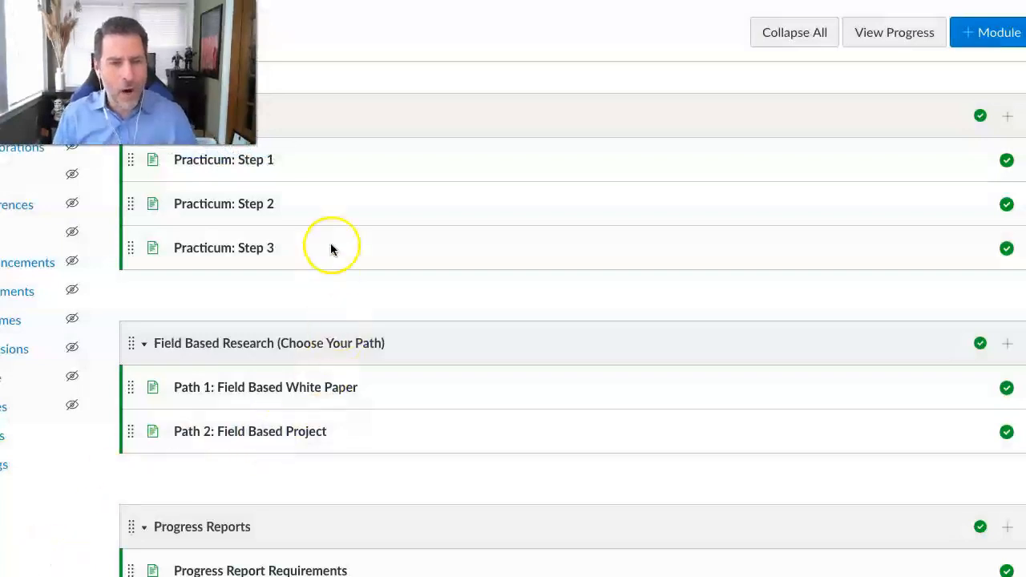
mouse_move(255, 168)
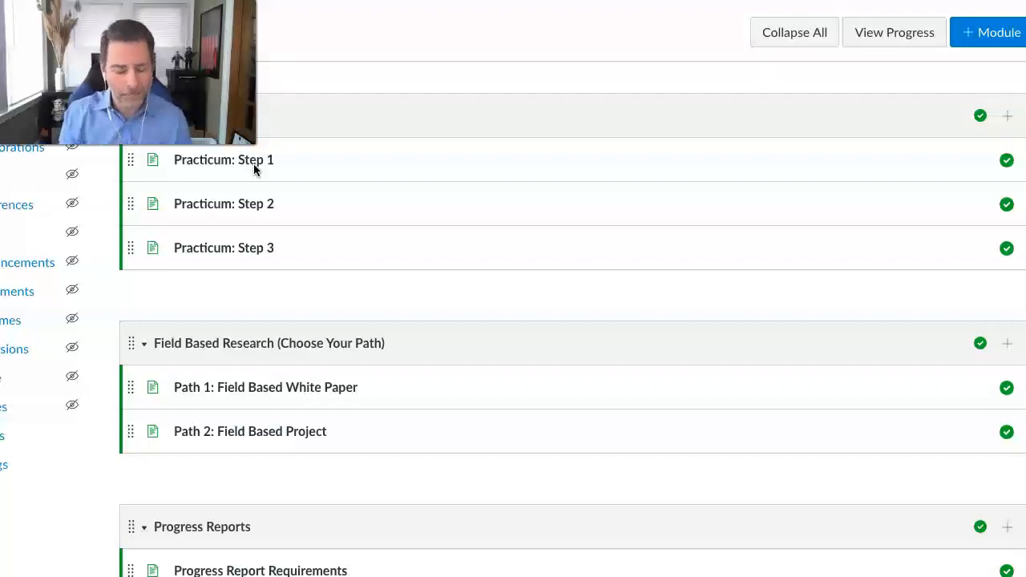
scroll(down, 3)
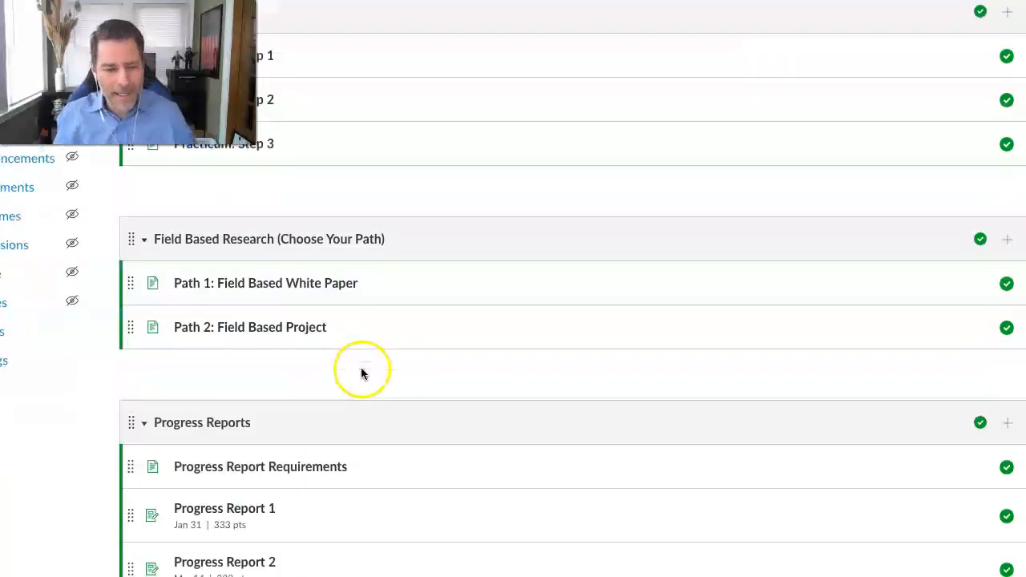
scroll(down, 3)
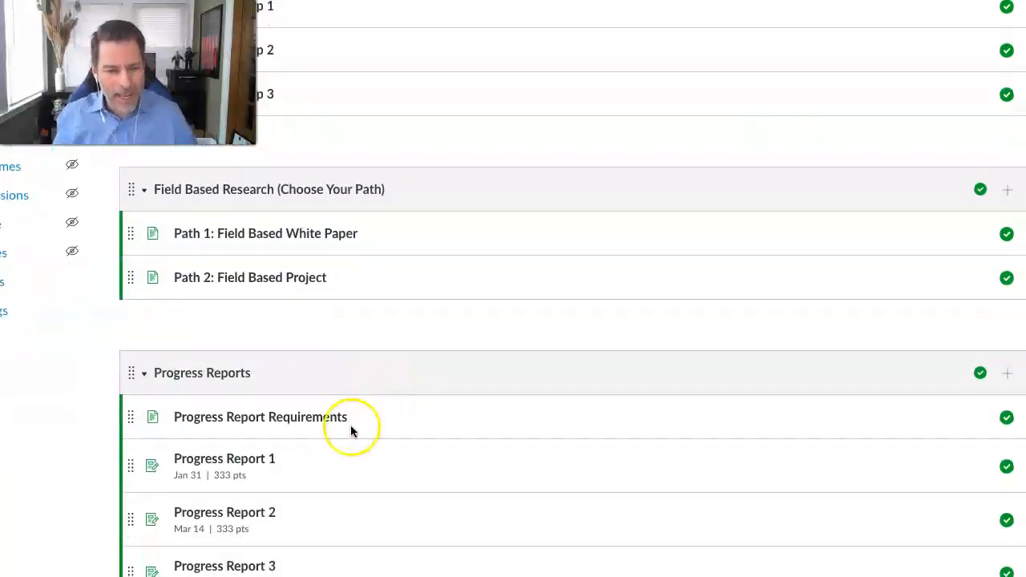
mouse_move(299, 468)
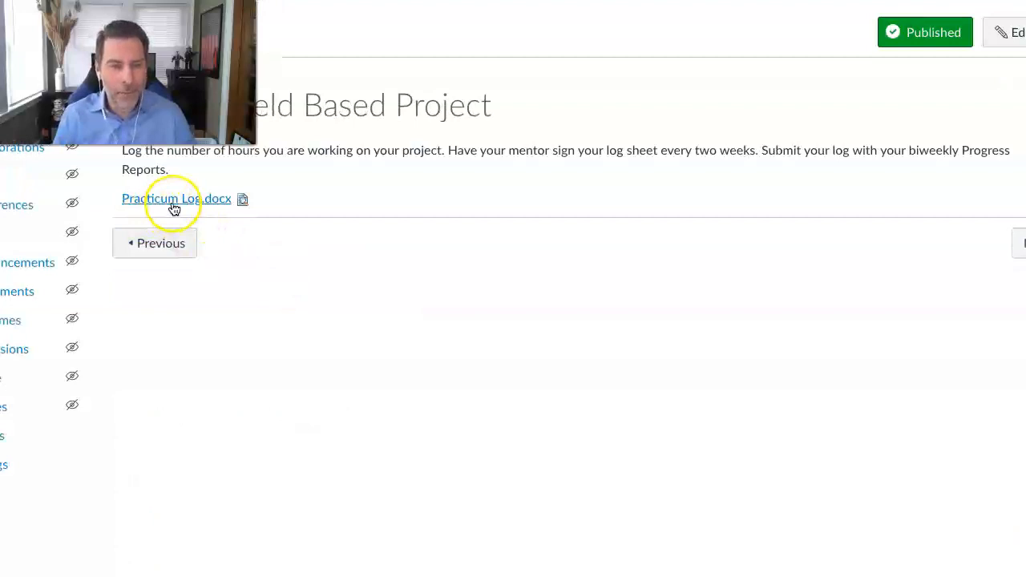
mouse_move(176, 199)
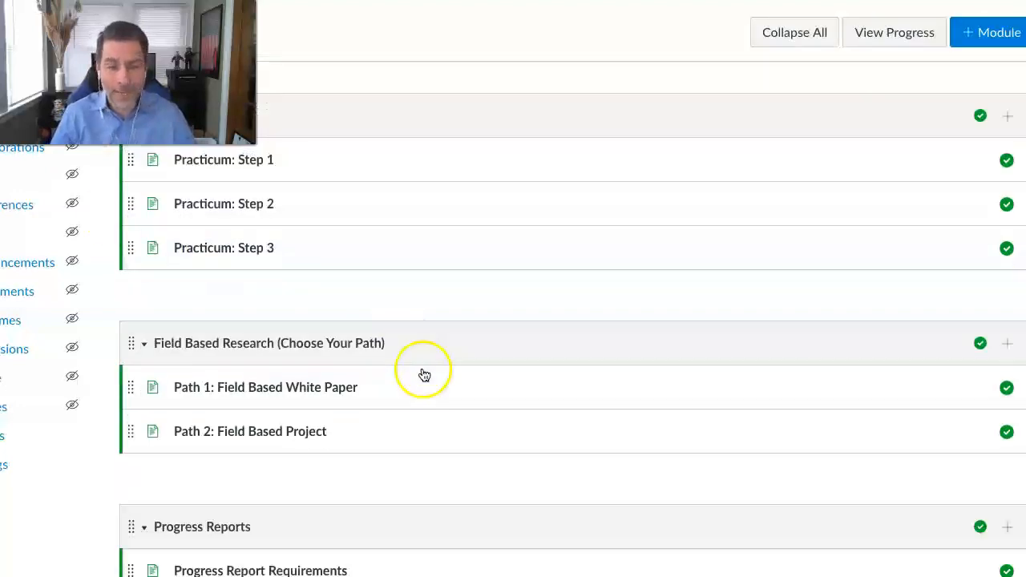
scroll(down, 3)
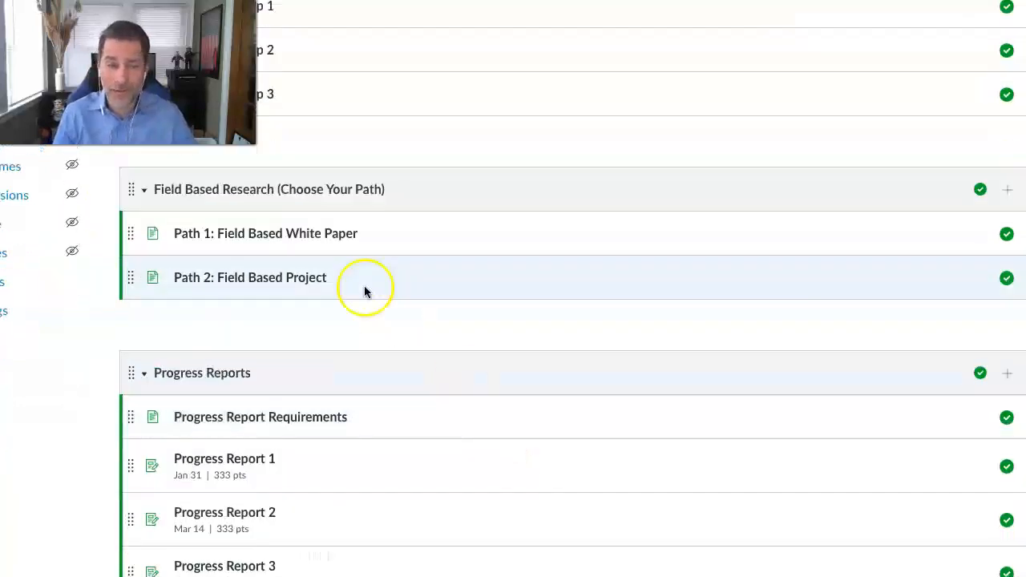
mouse_move(264, 292)
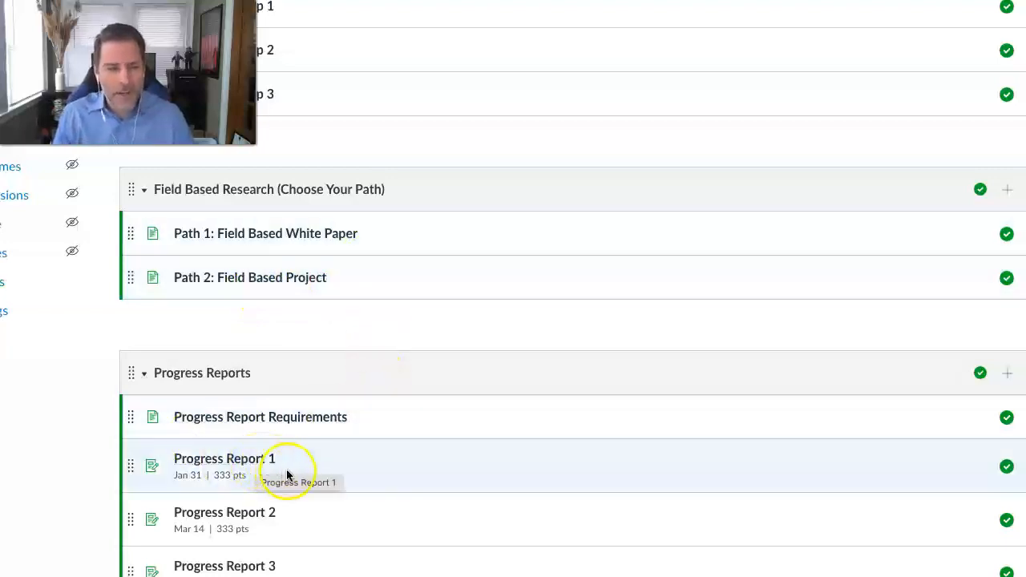
mouse_move(337, 478)
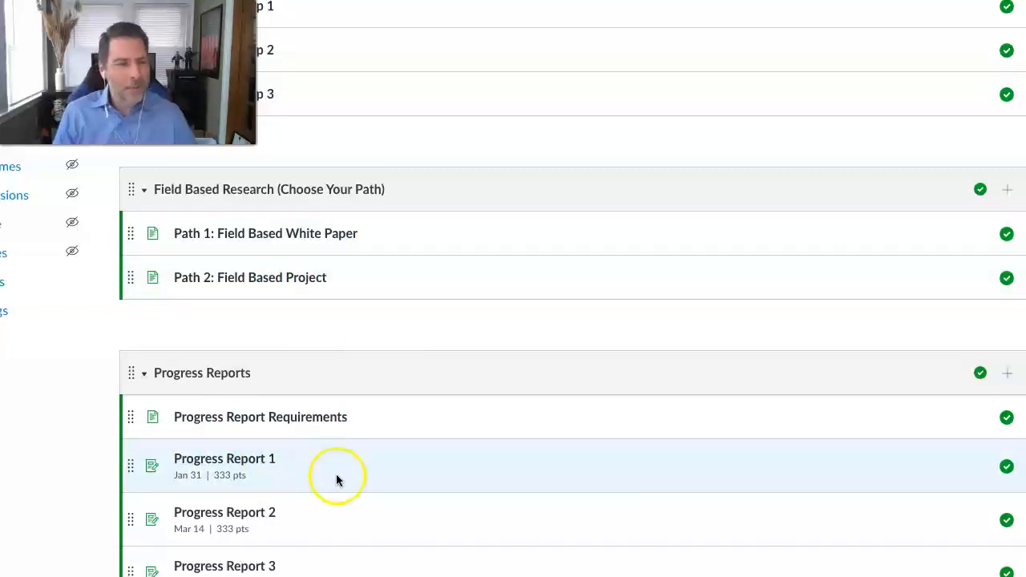
mouse_move(343, 481)
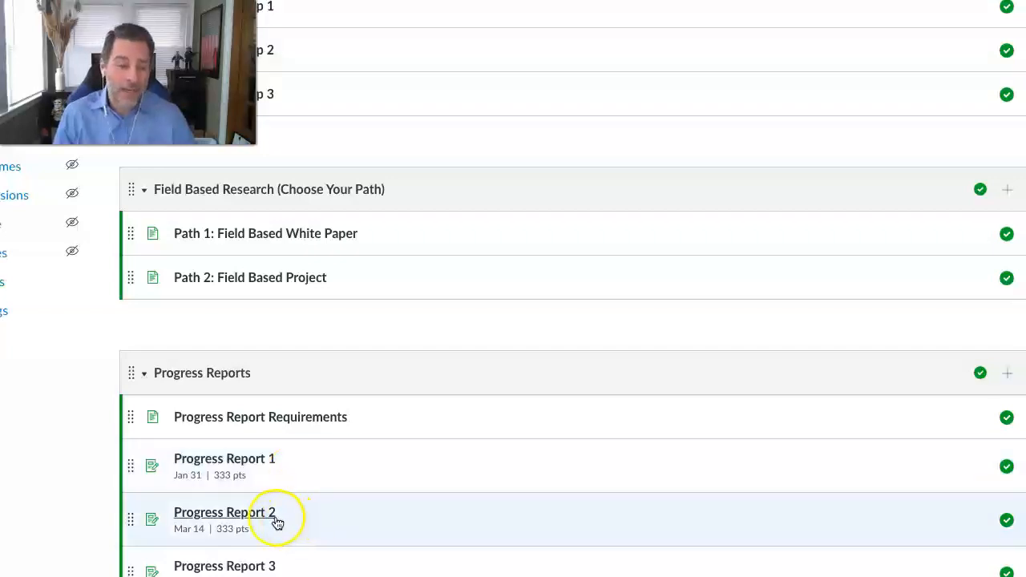
mouse_move(273, 522)
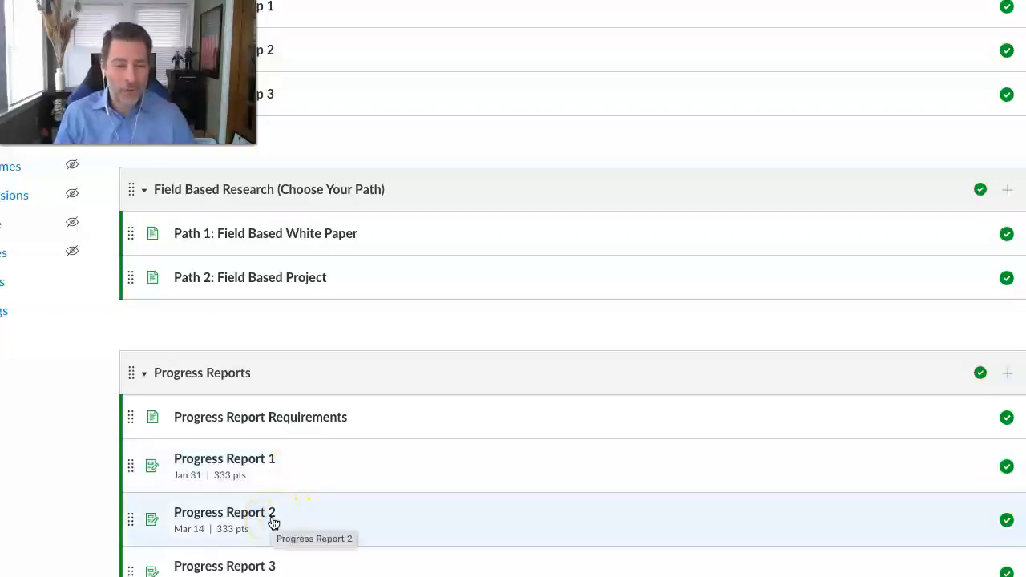
mouse_move(427, 520)
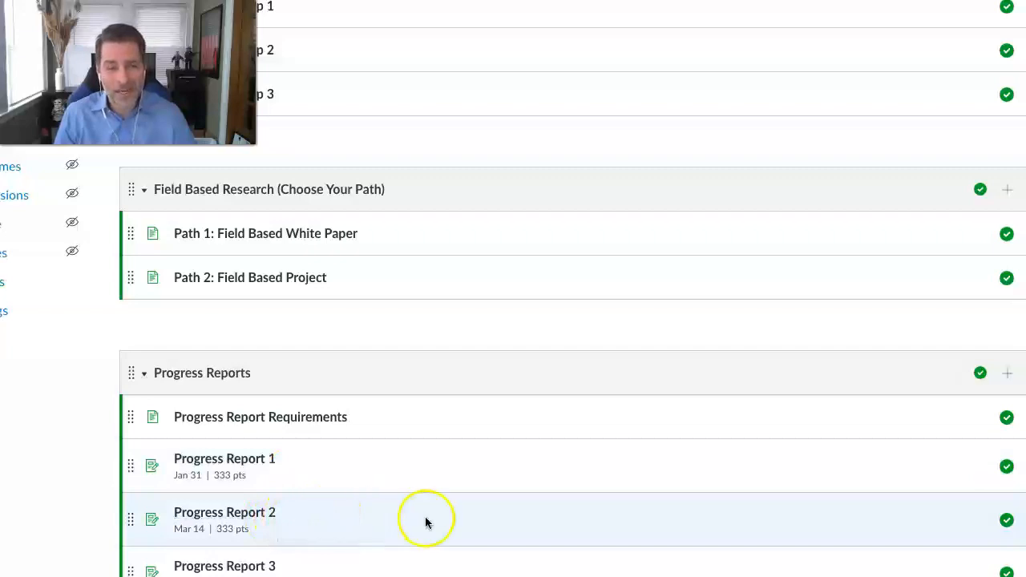
mouse_move(417, 521)
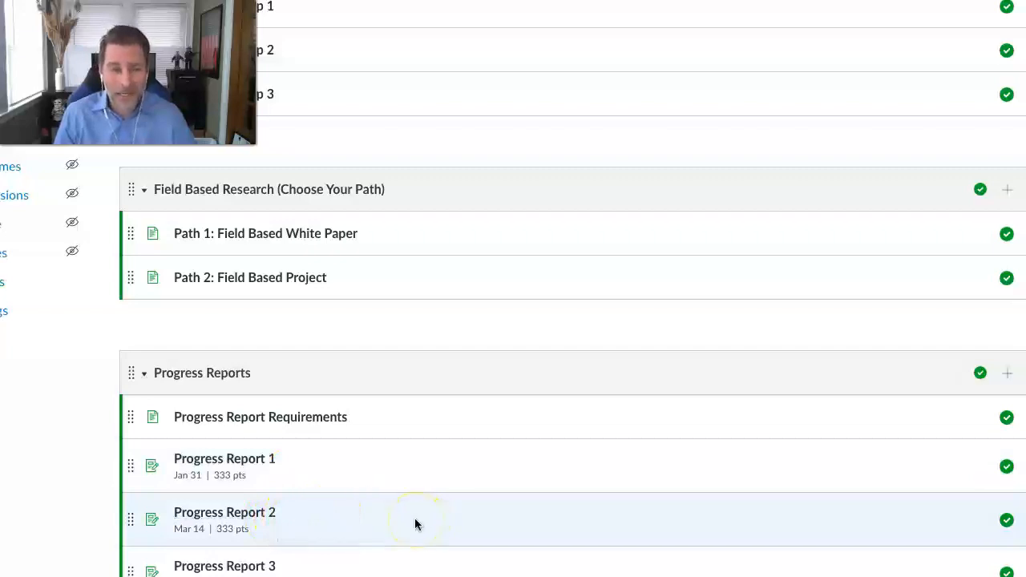